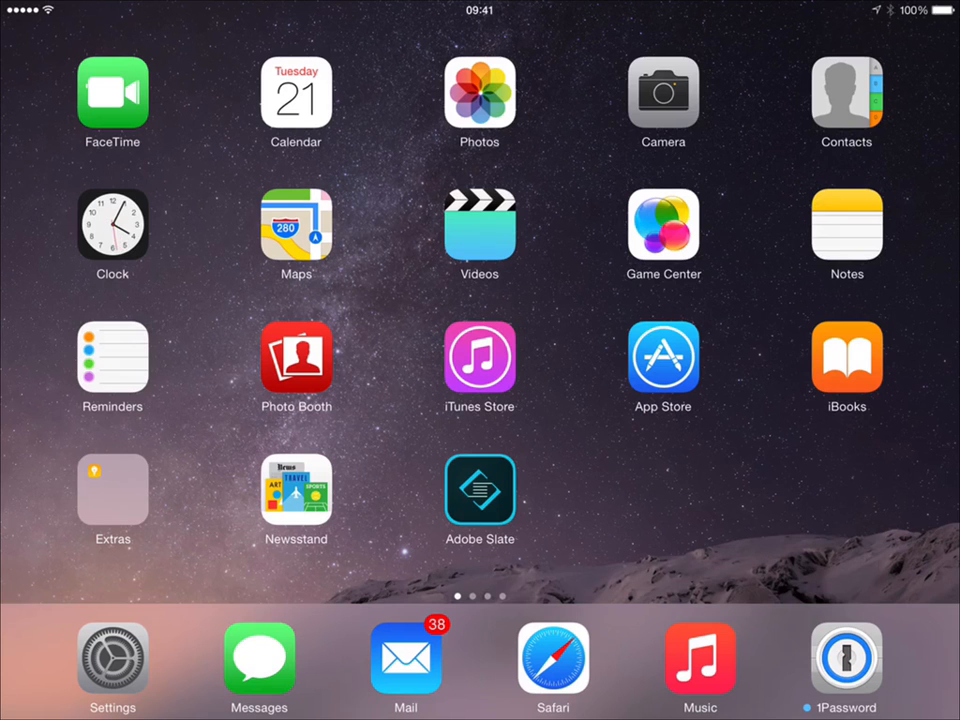
# Show the Photos & Camera settings with iCloud Photo Library on and Optimize iPad Storage chosen.
pyautogui.click(112, 668)
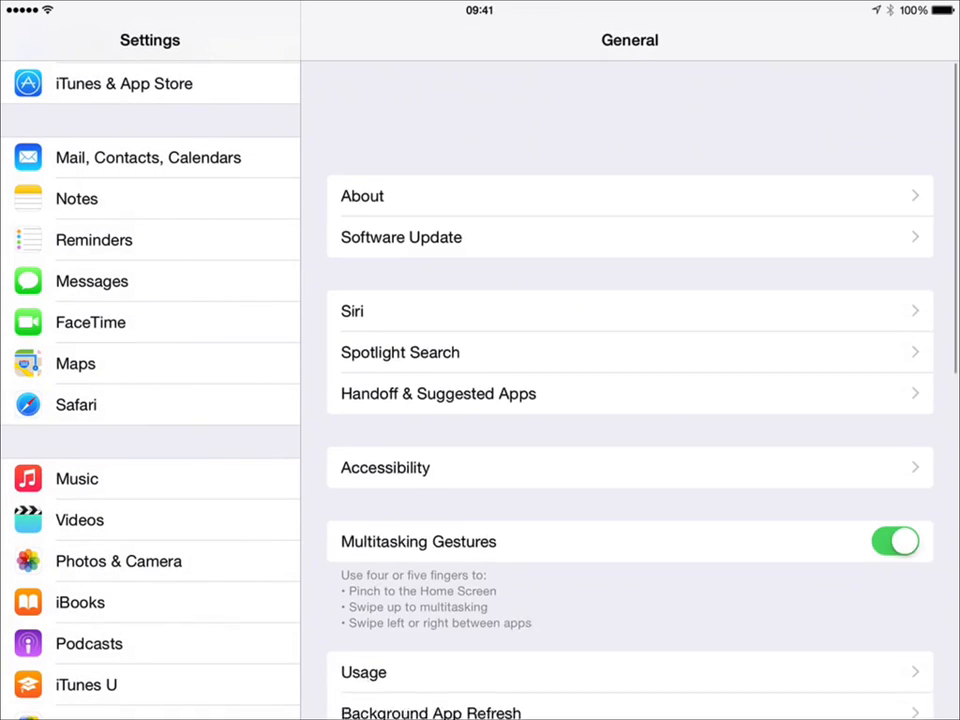
pyautogui.click(118, 560)
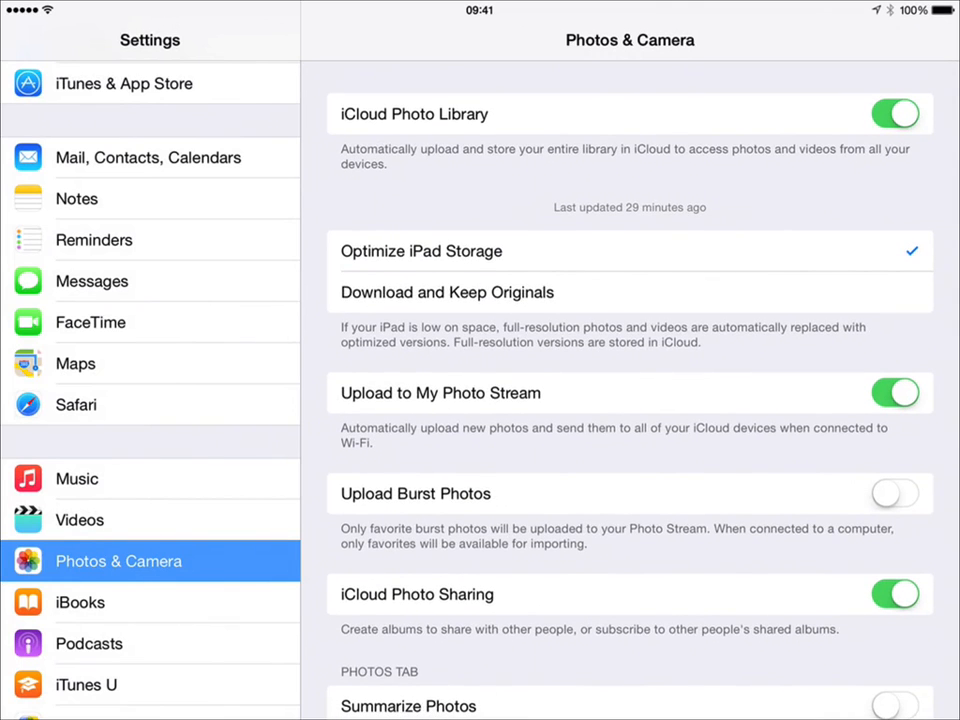
# Switch from Settings to the Photos library and browse to the 2014 and 2015 yearly collections.
pyautogui.click(894, 112)
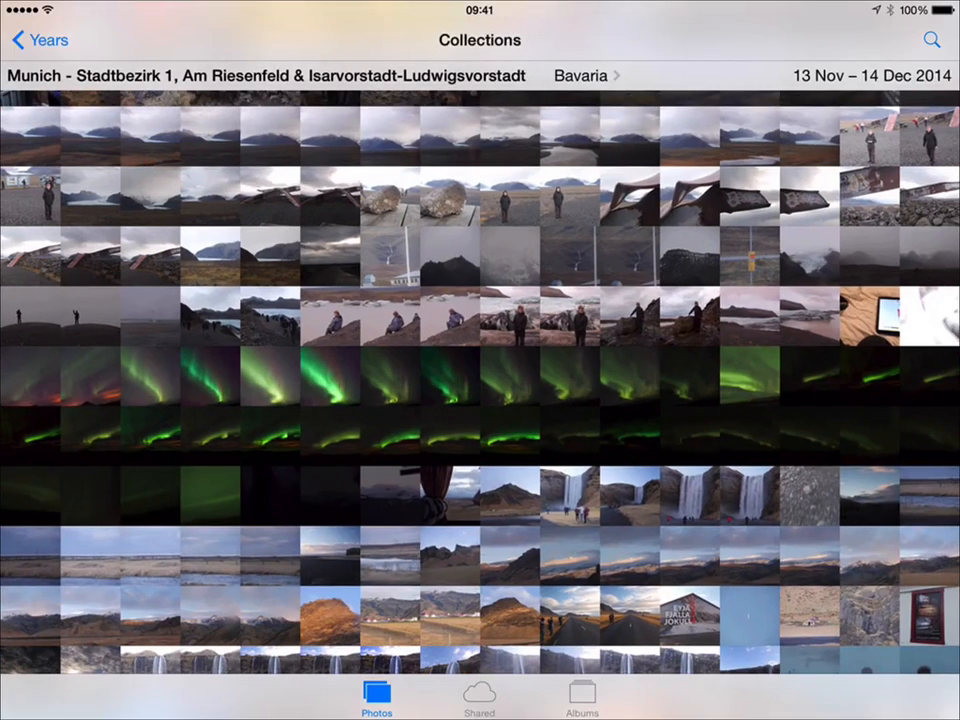
pyautogui.scroll(-3)
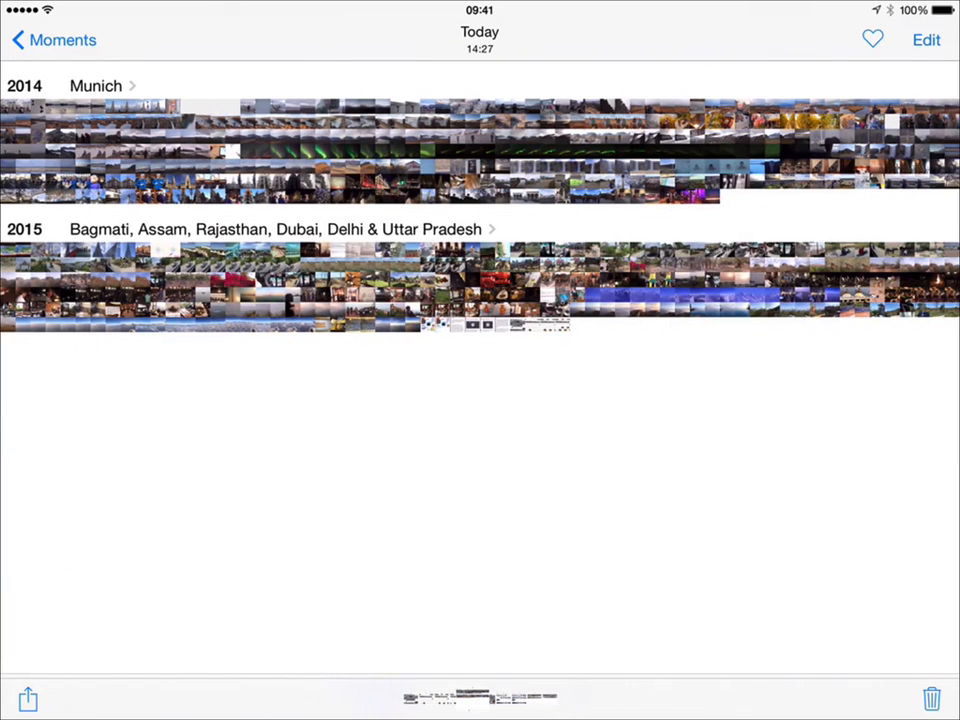
# View the November 2014 moments with cloud placeholder thumbnails, then return to the home screen.
pyautogui.click(96, 84)
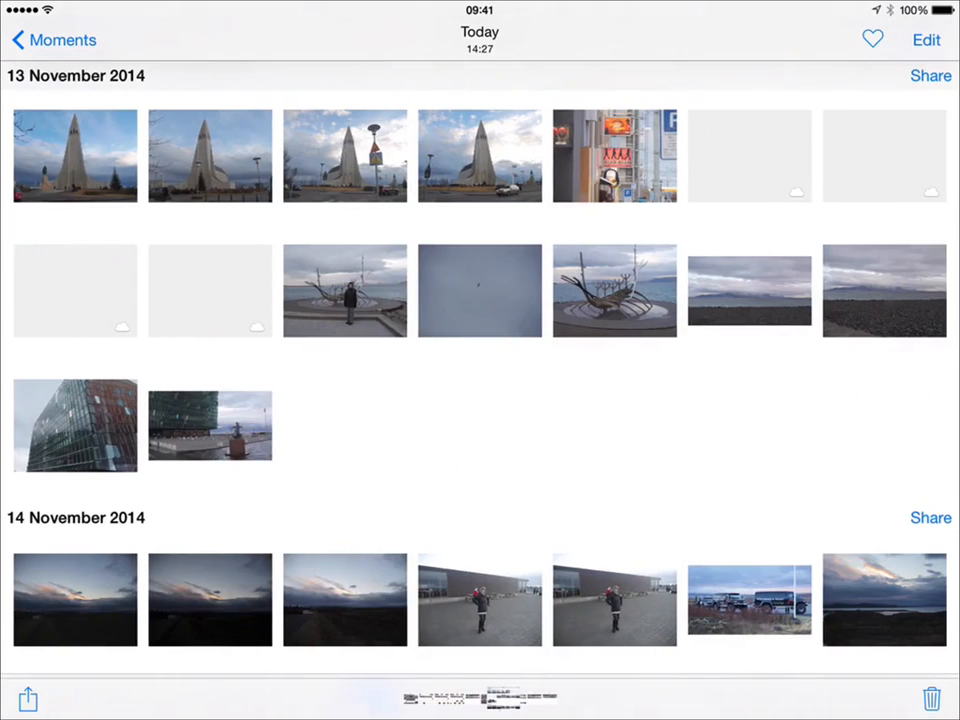
pyautogui.click(576, 362)
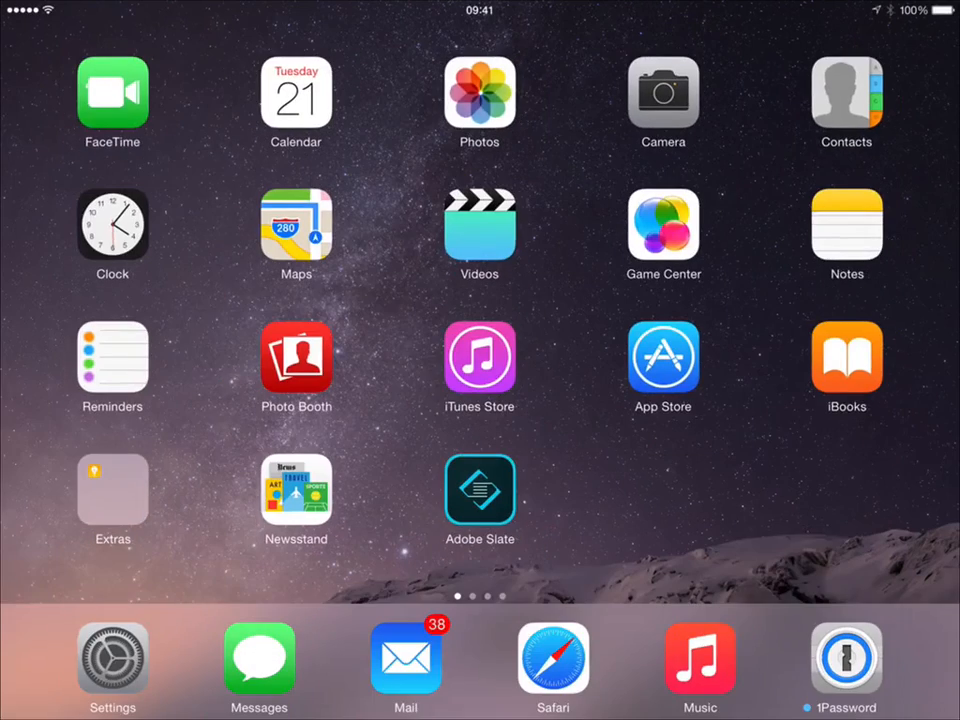
# Reopen Photos from the home screen onto the 28 March moments.
pyautogui.click(112, 656)
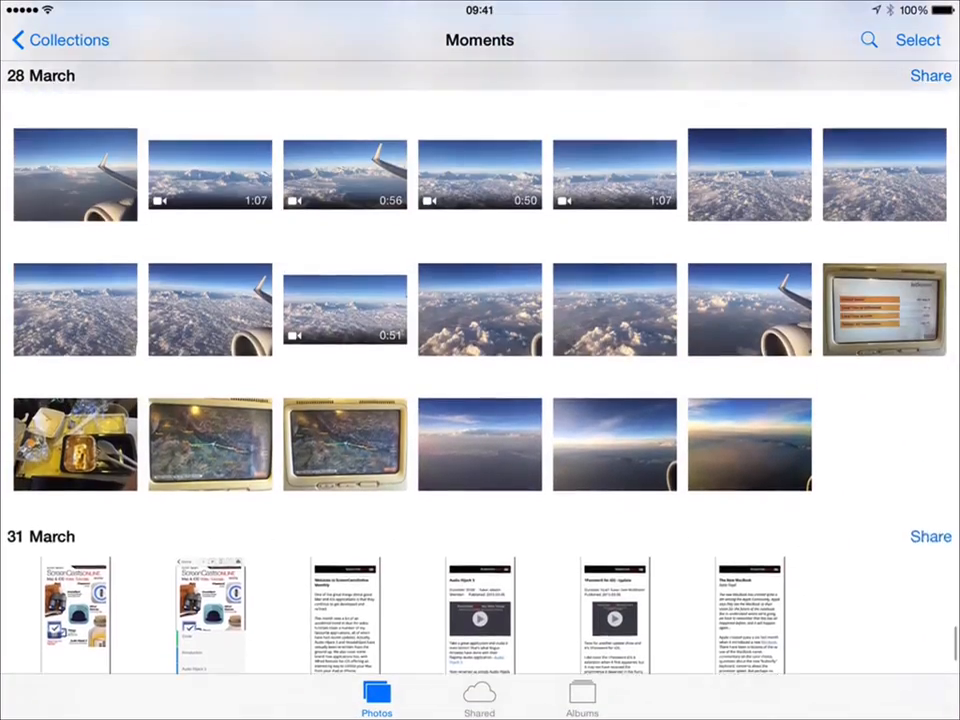
# Show the 25 March Bagmati photo of two sleeping dogs full screen and start loading its full-resolution original.
pyautogui.scroll(-3)
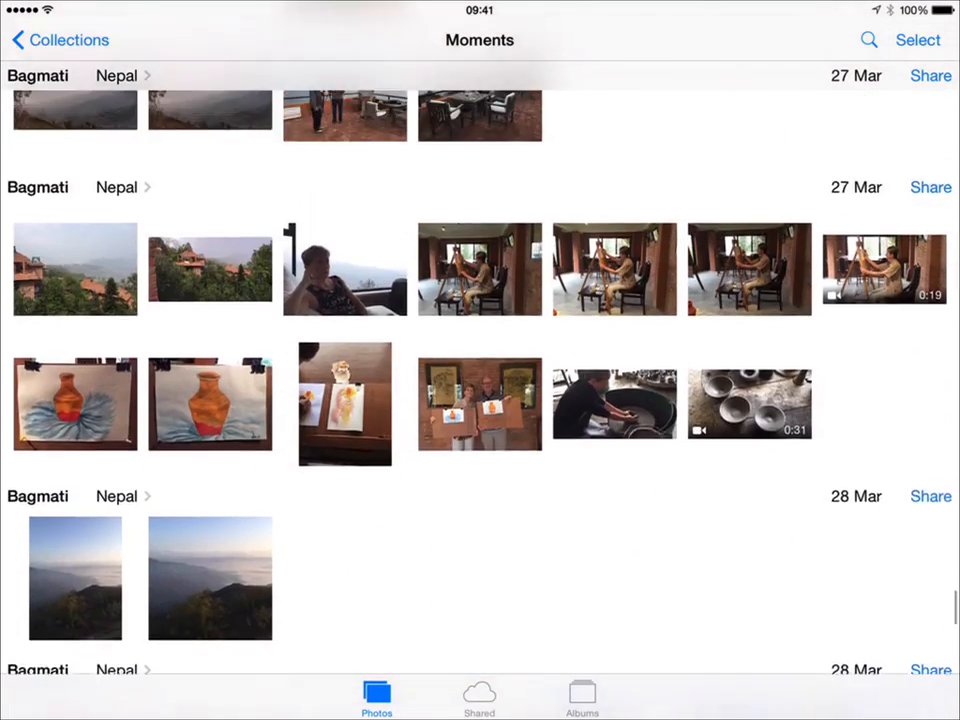
pyautogui.scroll(3)
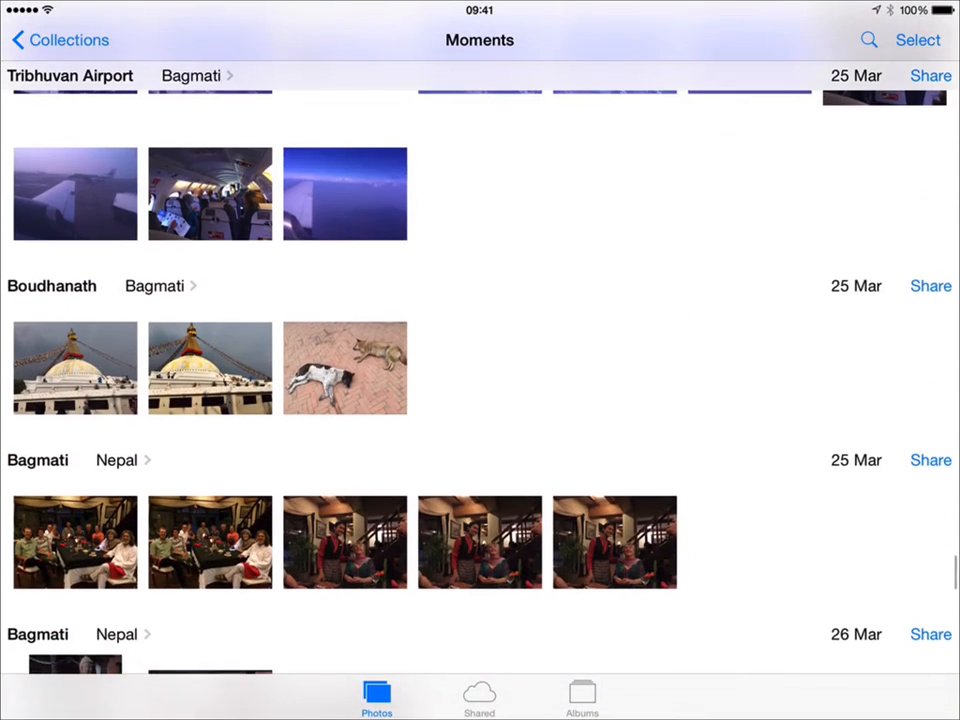
pyautogui.click(344, 368)
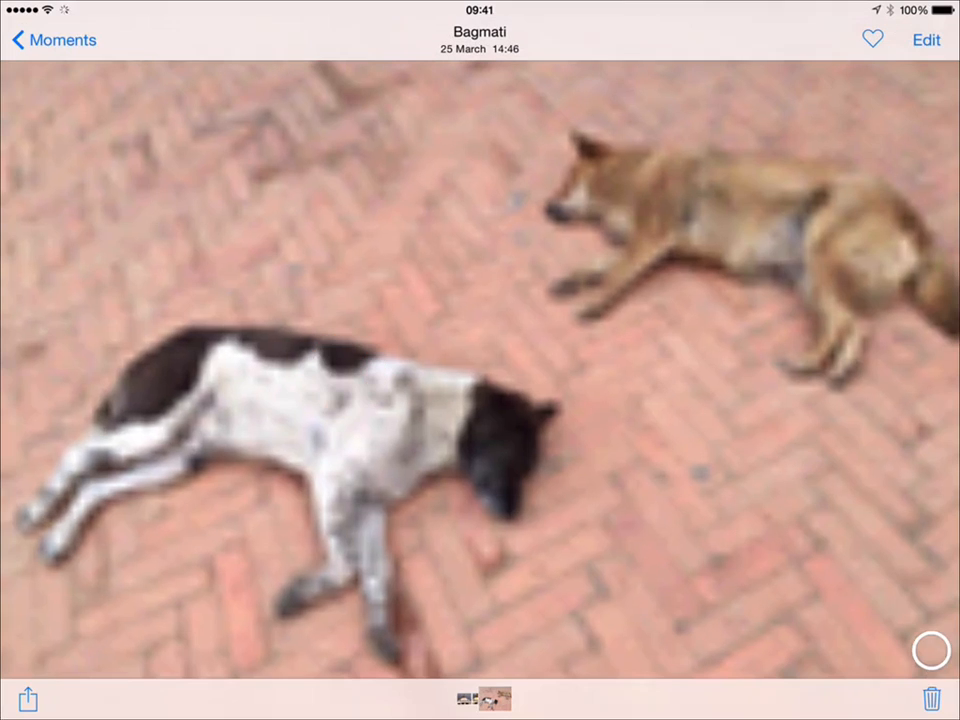
pyautogui.click(930, 650)
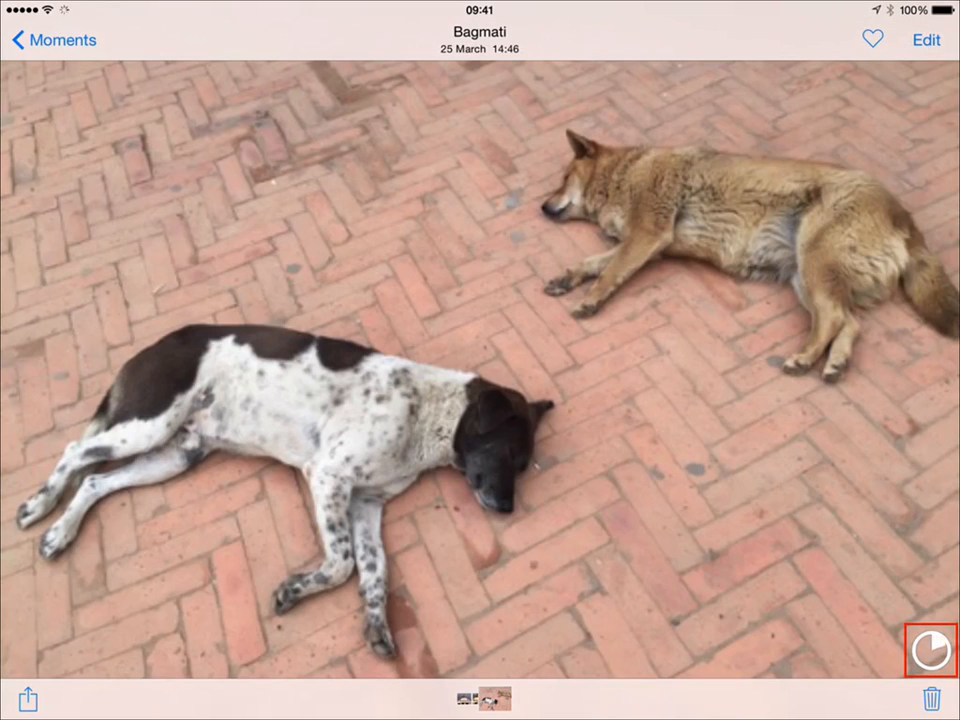